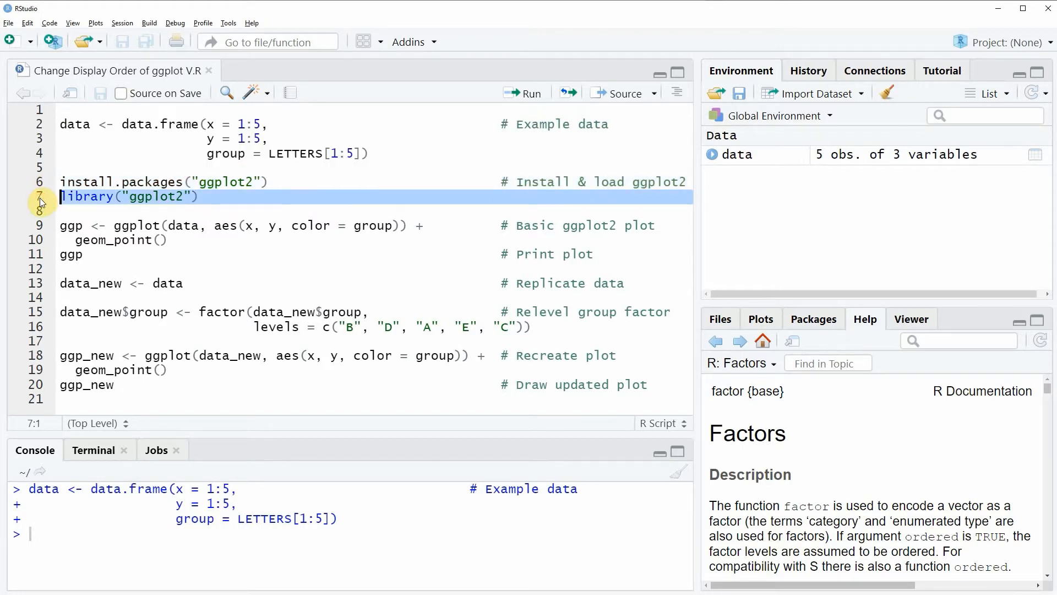
Run library("ggplot2") so the package is loaded in the console
{"action": "left_click", "coordinate": [532, 93]}
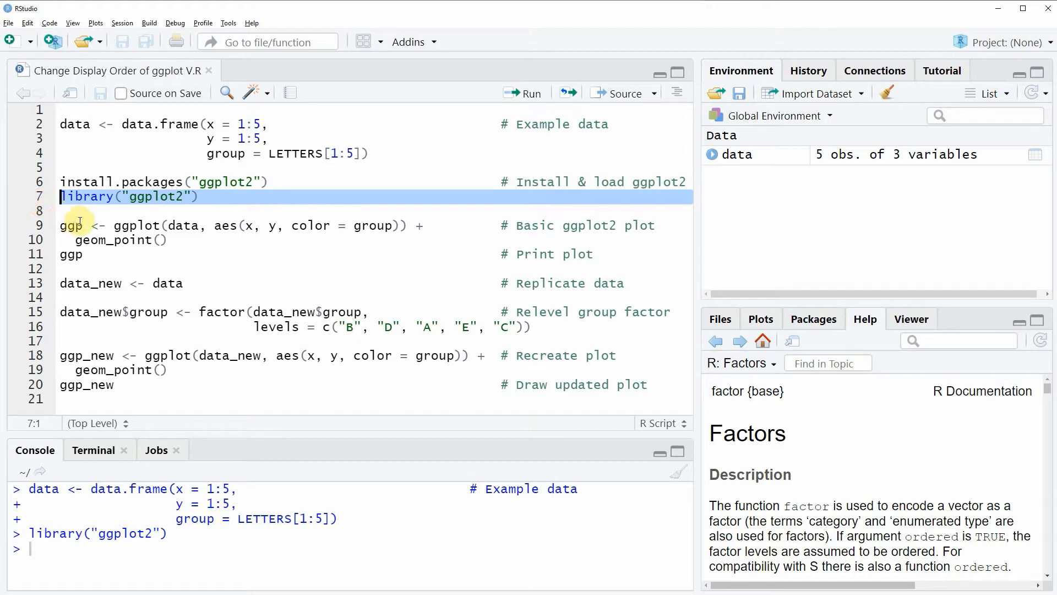
{"action": "mouse_move", "coordinate": [104, 222]}
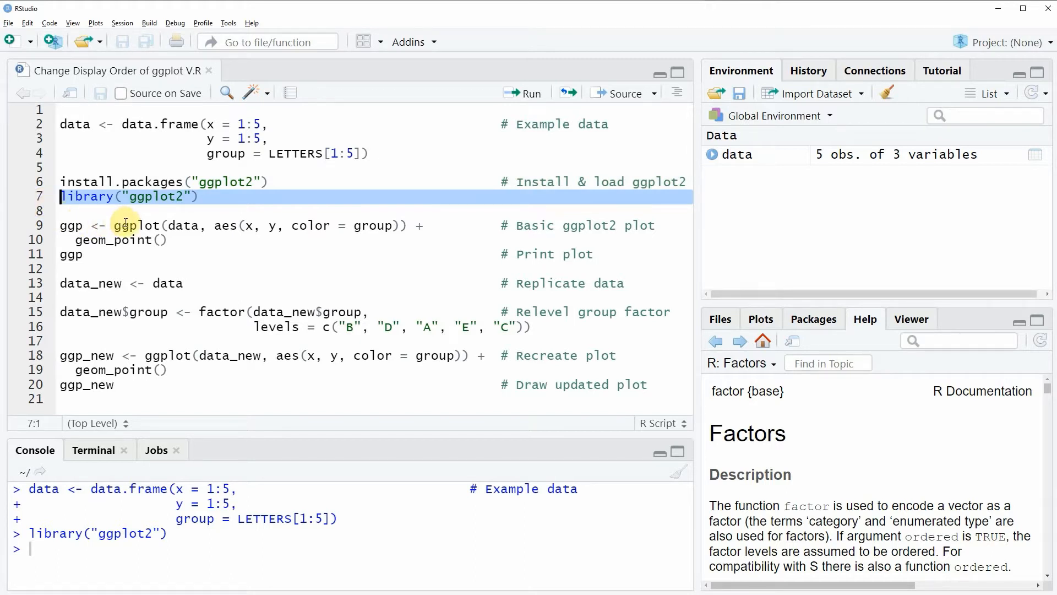
{"action": "mouse_move", "coordinate": [41, 243]}
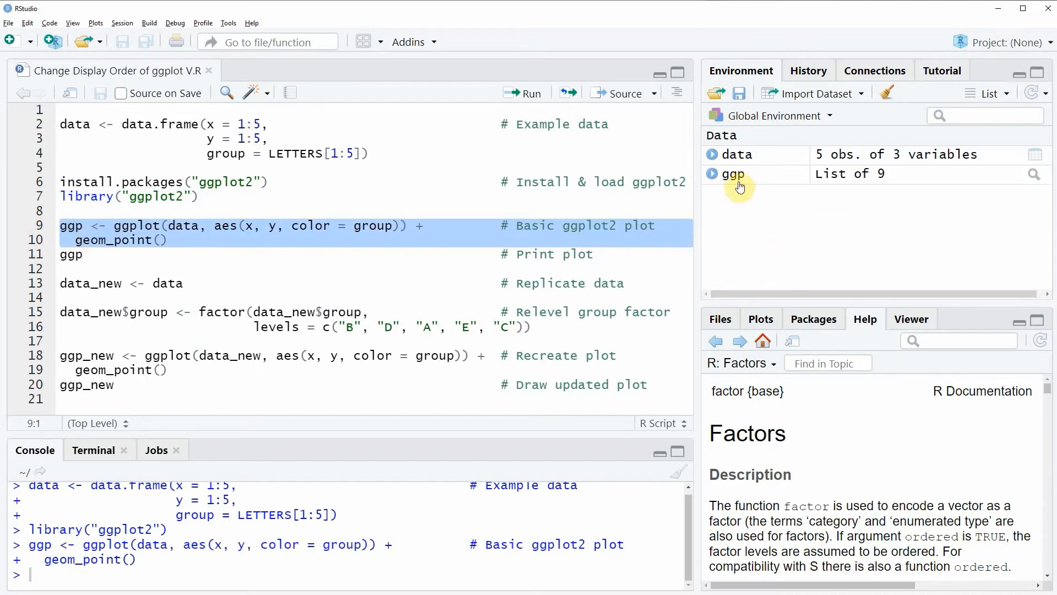
{"action": "mouse_move", "coordinate": [734, 174]}
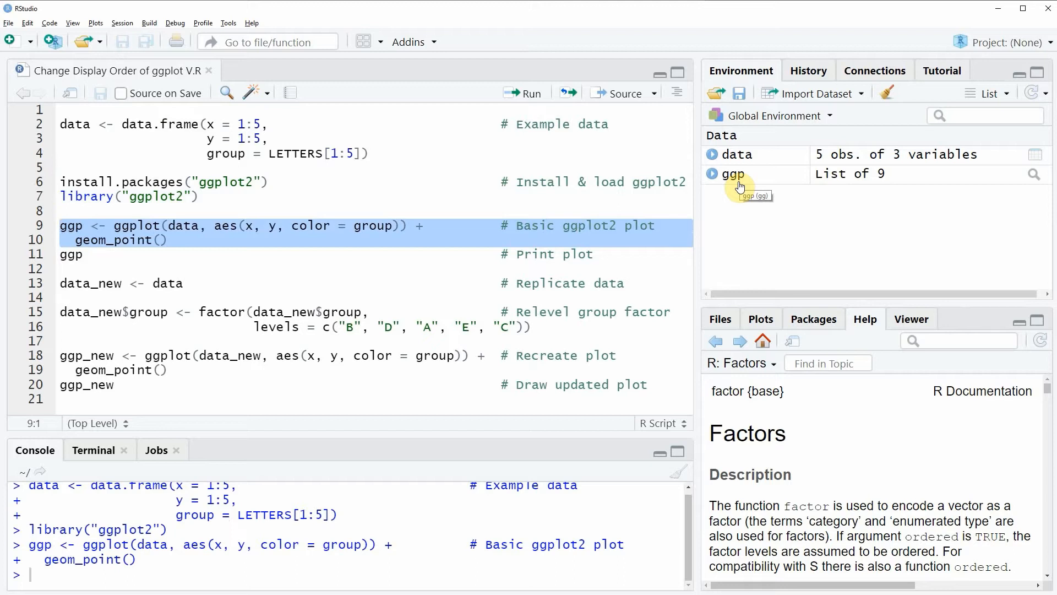
Print the basic scatter plot ggp, showing points A–E coloured by group
{"action": "left_click", "coordinate": [70, 254]}
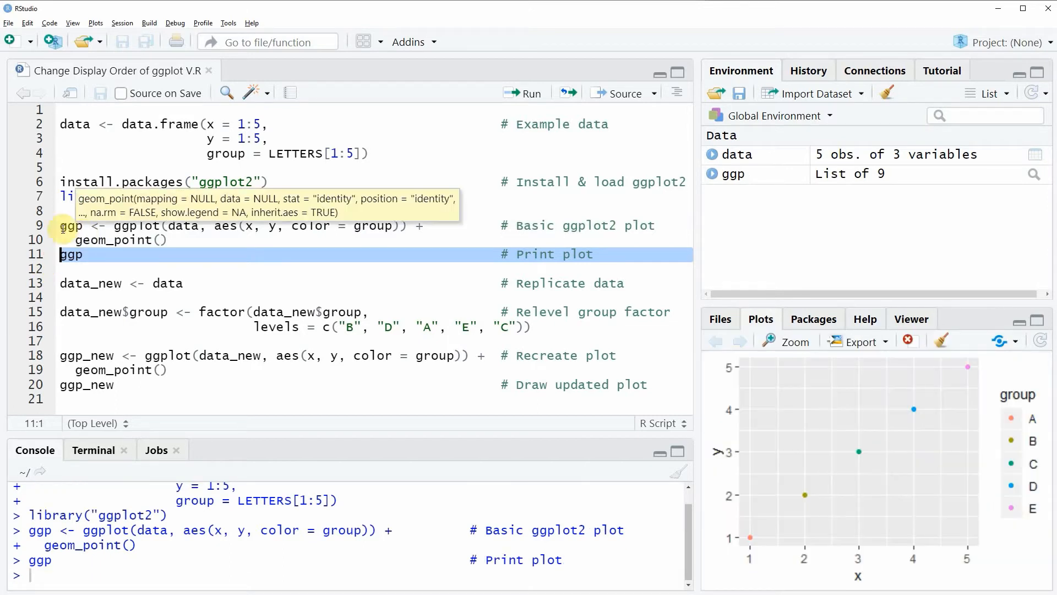
{"action": "mouse_move", "coordinate": [890, 390]}
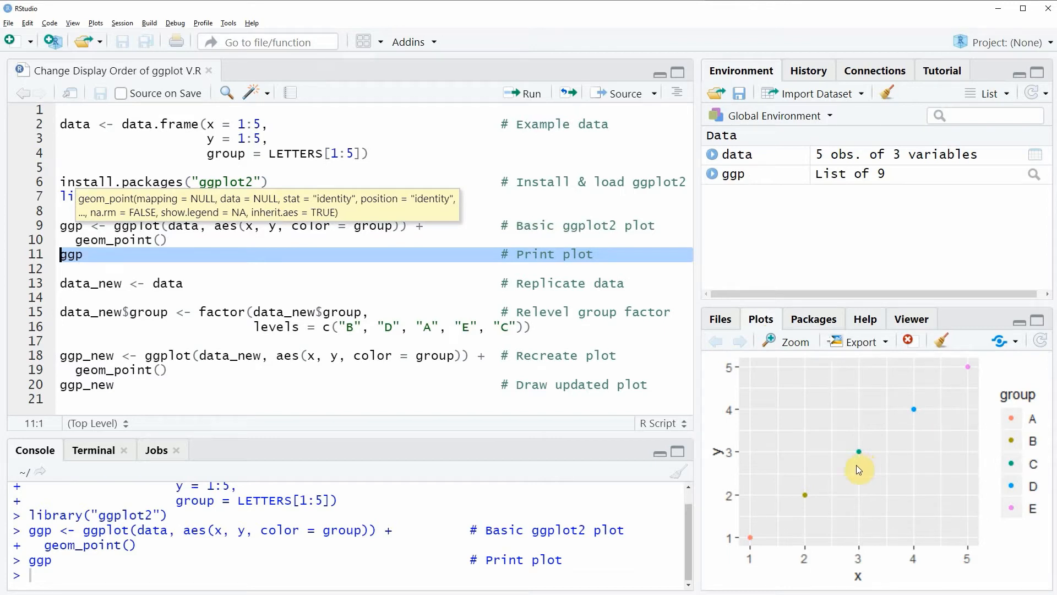
{"action": "mouse_move", "coordinate": [1026, 539]}
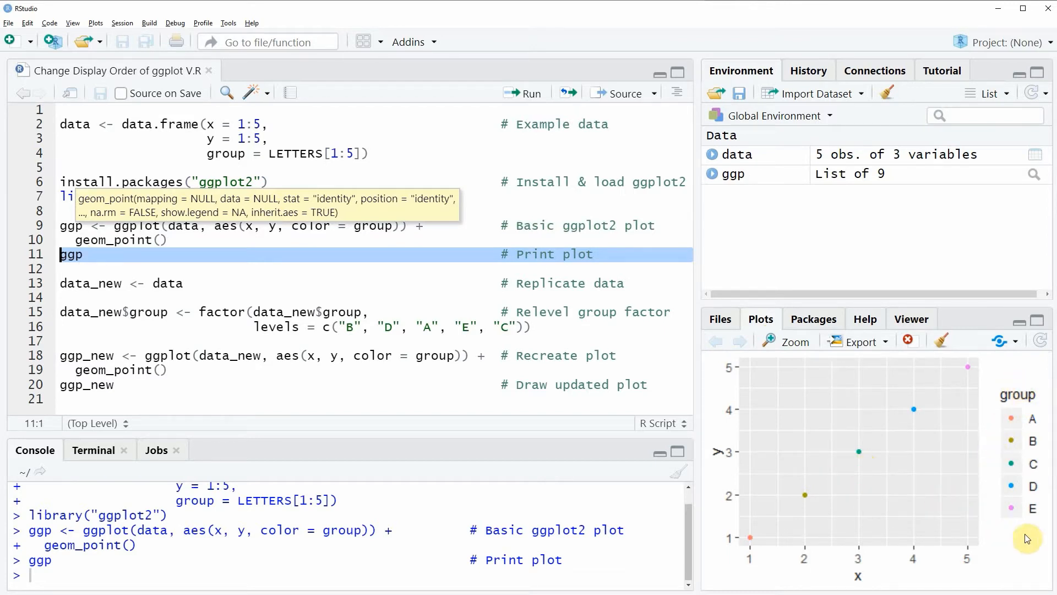
{"action": "mouse_move", "coordinate": [1045, 458]}
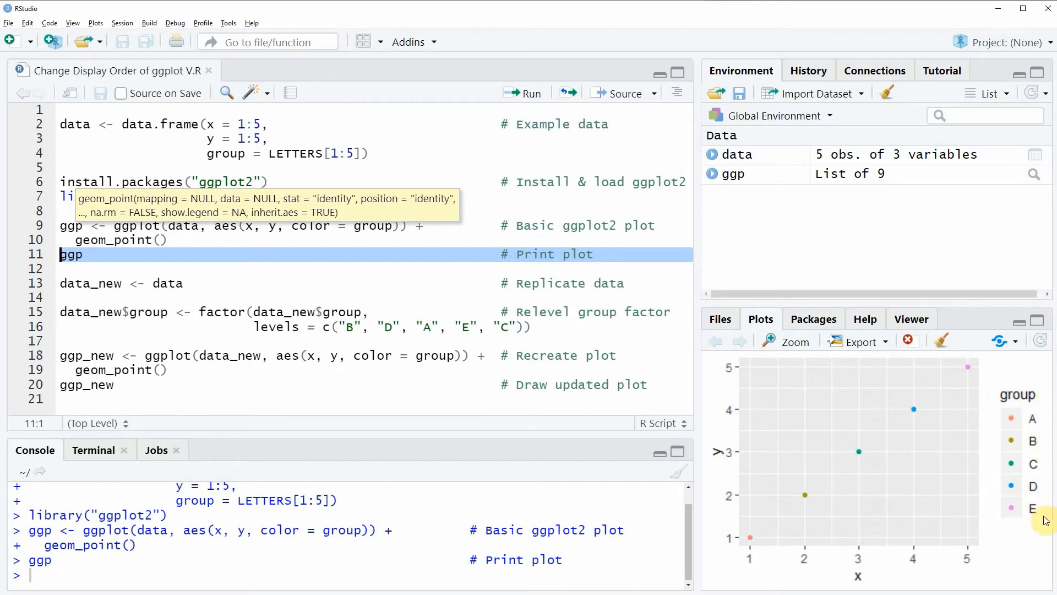
{"action": "mouse_move", "coordinate": [1037, 422]}
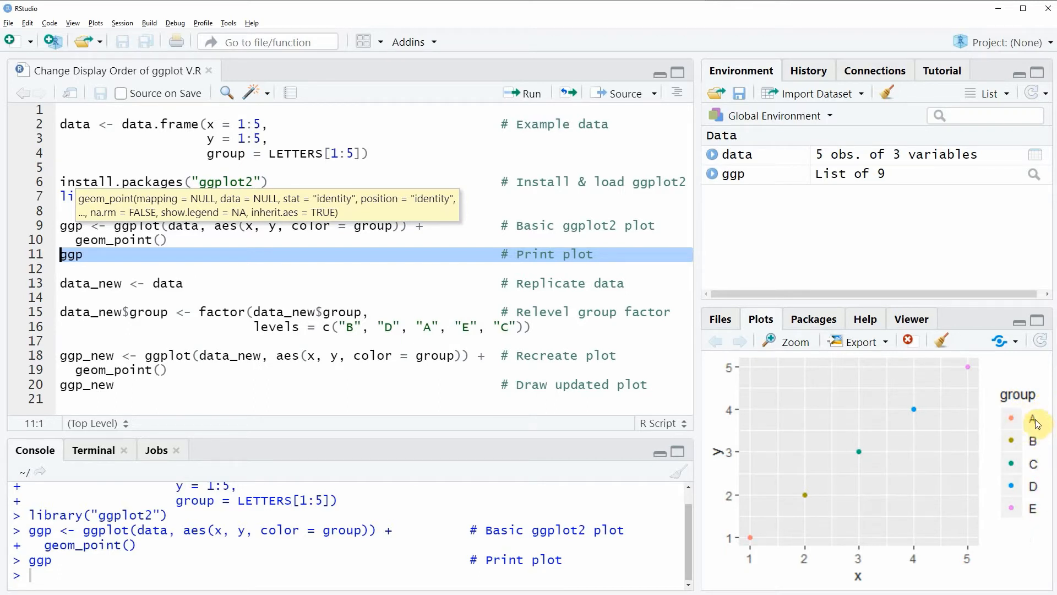
{"action": "mouse_move", "coordinate": [1010, 420]}
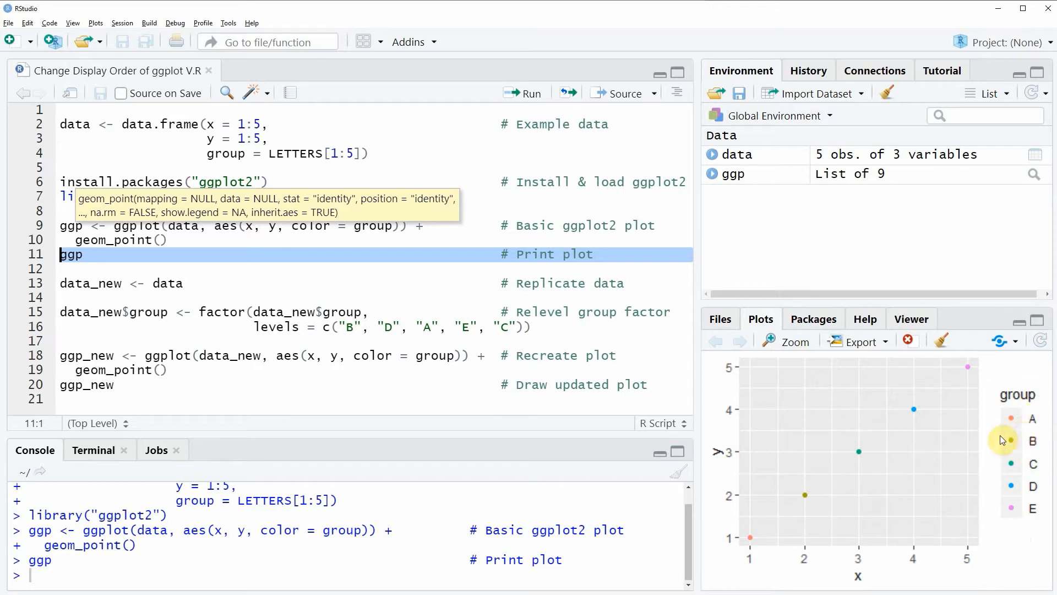
{"action": "mouse_move", "coordinate": [1036, 530]}
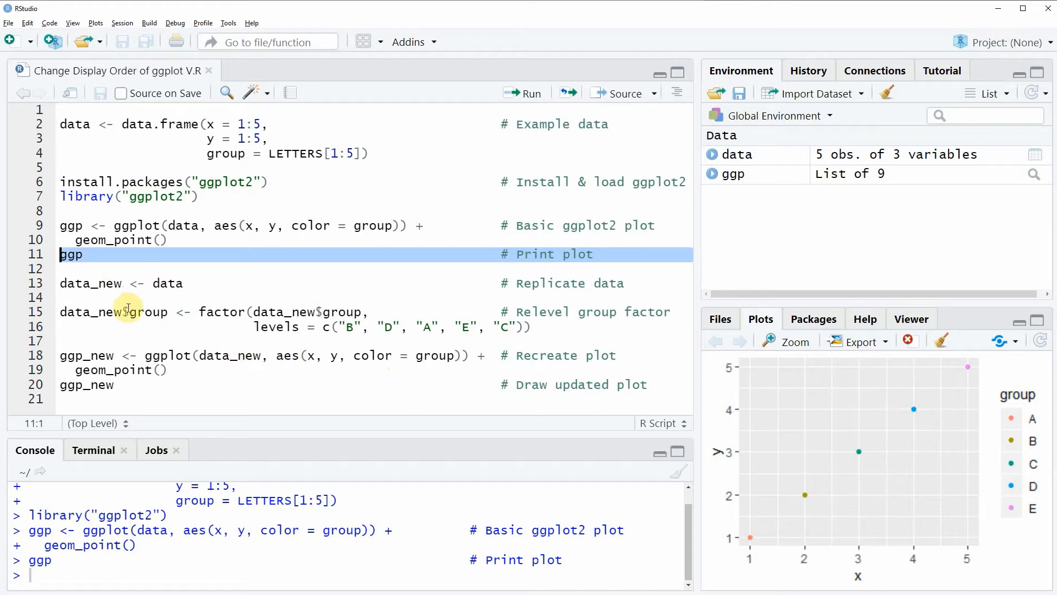
Run data_new <- data so data_new holds a copy of the 5-row data frame
{"action": "left_click", "coordinate": [88, 283]}
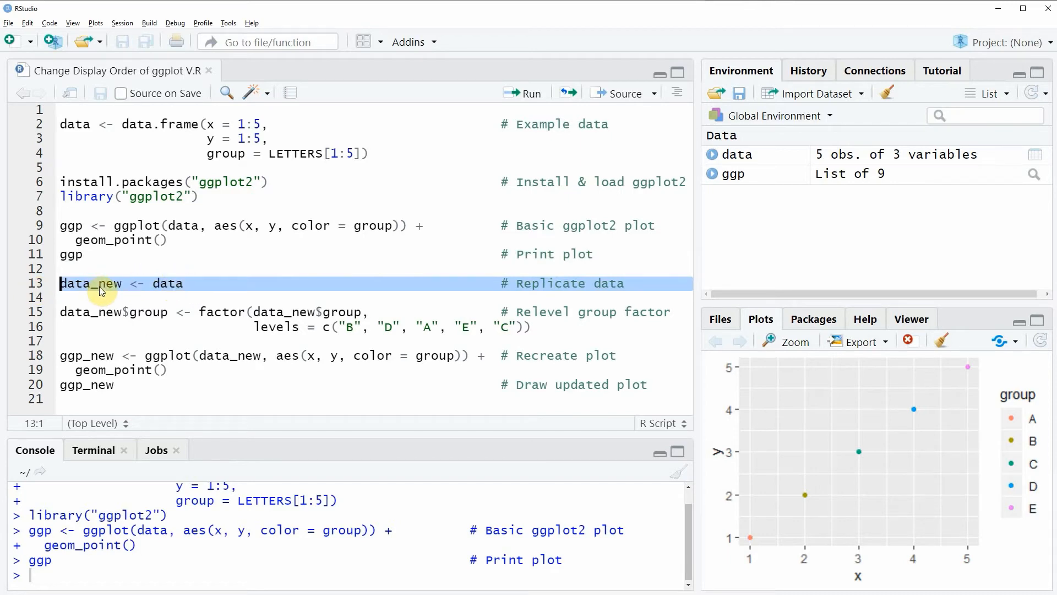
{"action": "left_click", "coordinate": [532, 92]}
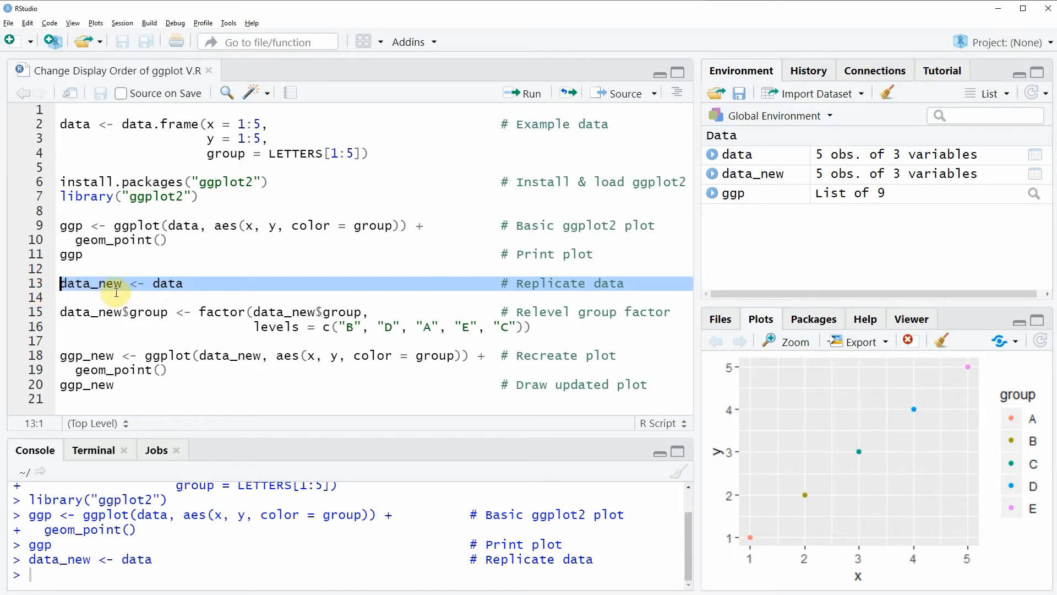
{"action": "mouse_move", "coordinate": [780, 193]}
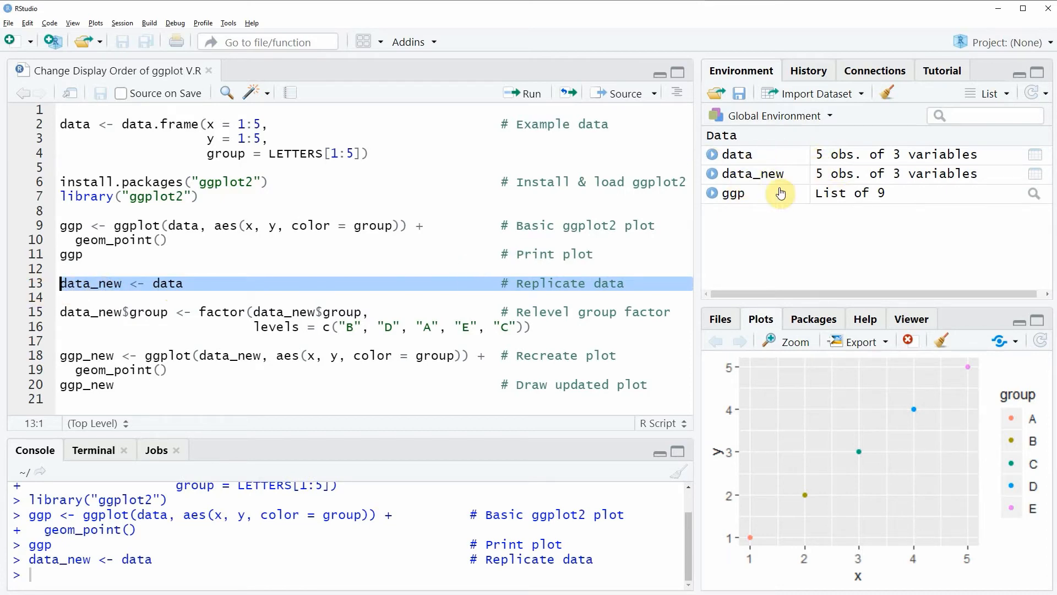
{"action": "mouse_move", "coordinate": [779, 181]}
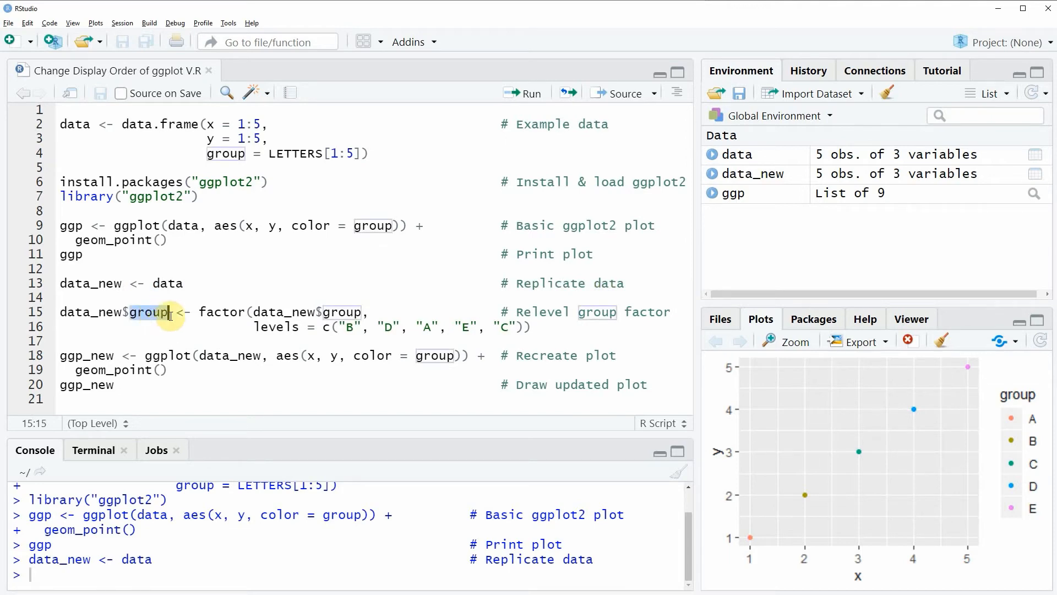
Run the factor() call setting data_new$group levels to B, D, A, E, C
{"action": "double_click", "coordinate": [224, 311]}
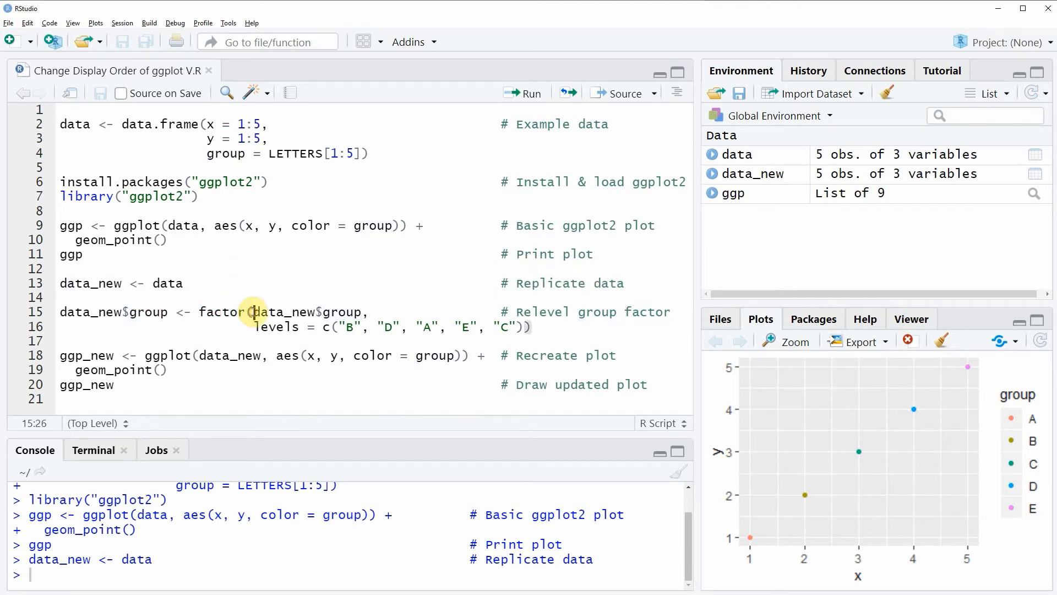
{"action": "double_click", "coordinate": [296, 312]}
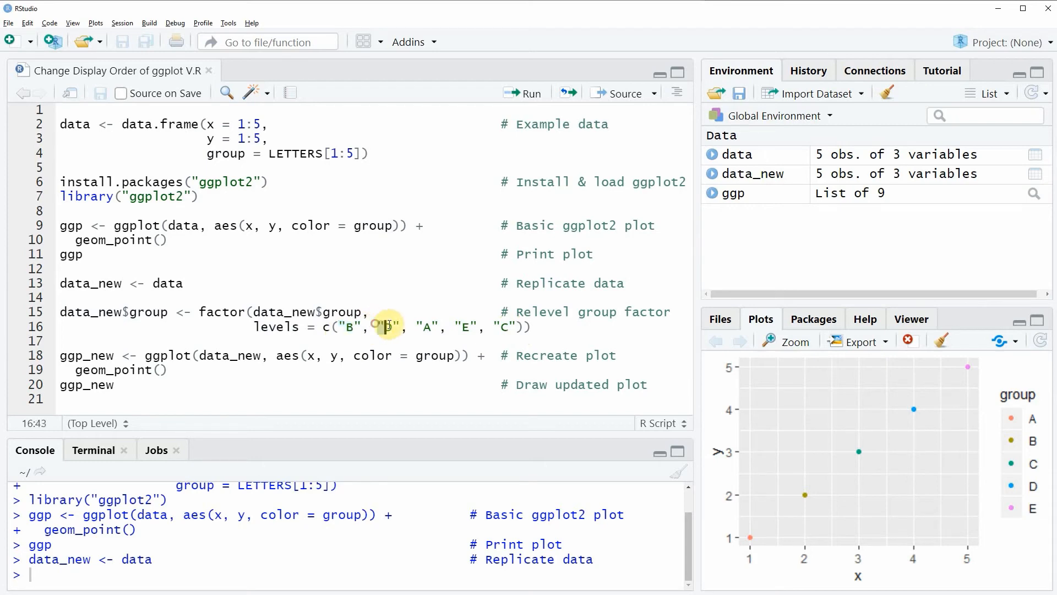
{"action": "double_click", "coordinate": [388, 327]}
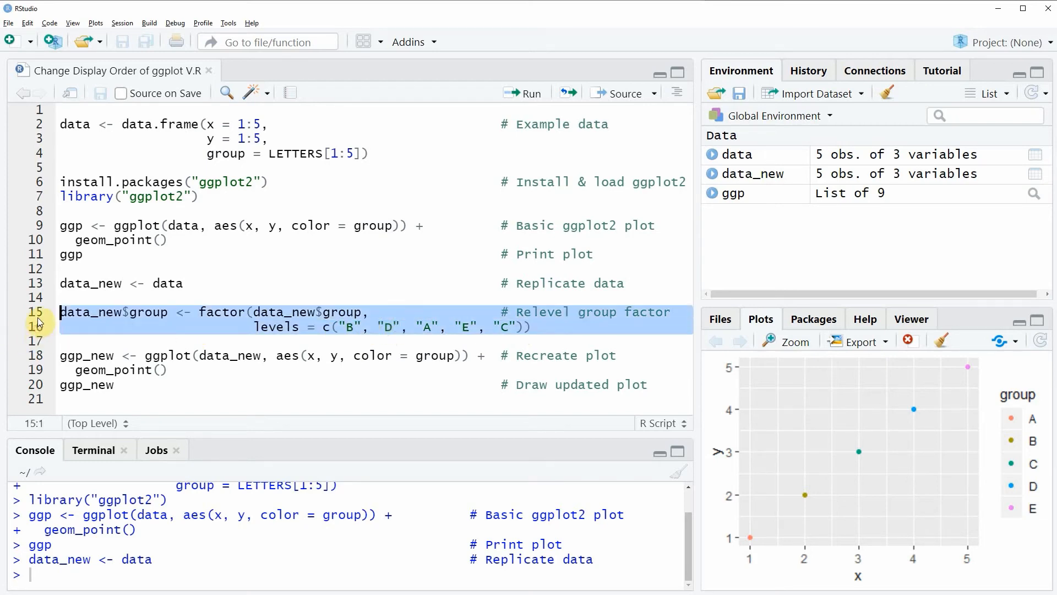
{"action": "left_click", "coordinate": [532, 93]}
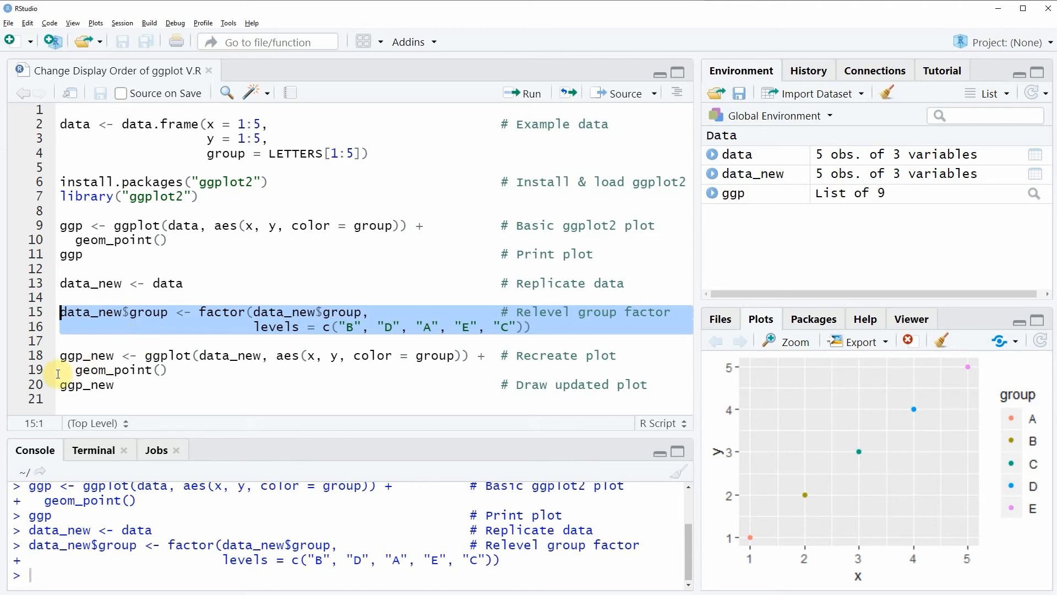
Run the ggp_new definition built on data_new, drawing the legend as B, D, A, E, C
{"action": "left_click", "coordinate": [256, 356]}
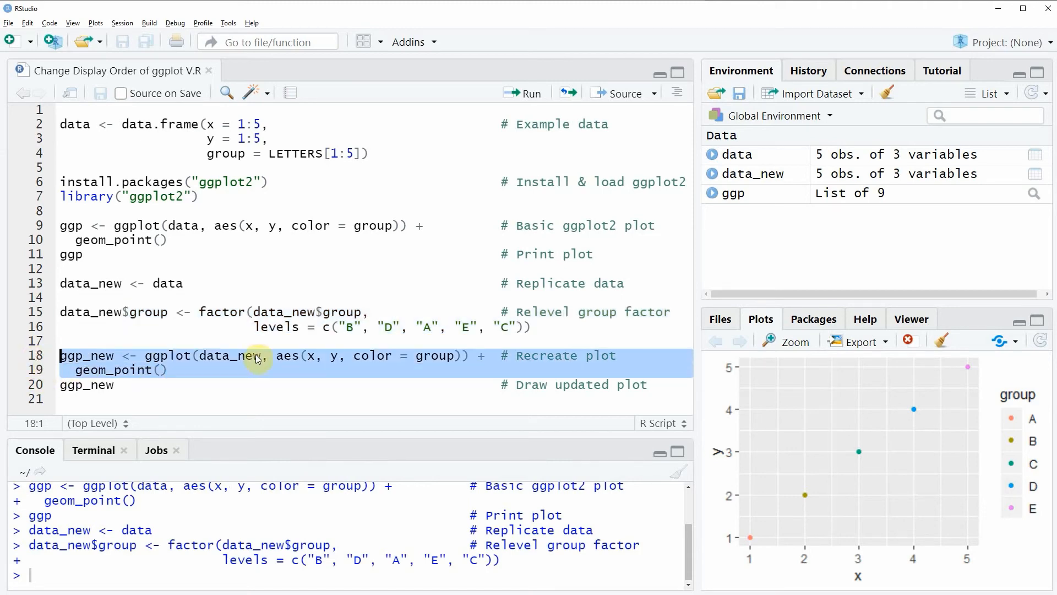
{"action": "double_click", "coordinate": [229, 356]}
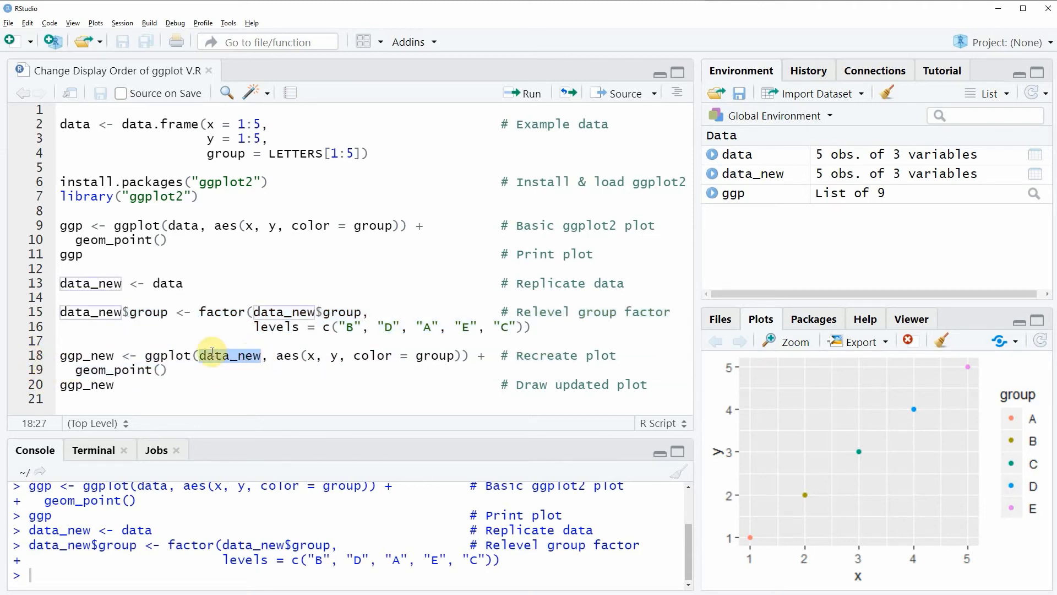
{"action": "double_click", "coordinate": [229, 356]}
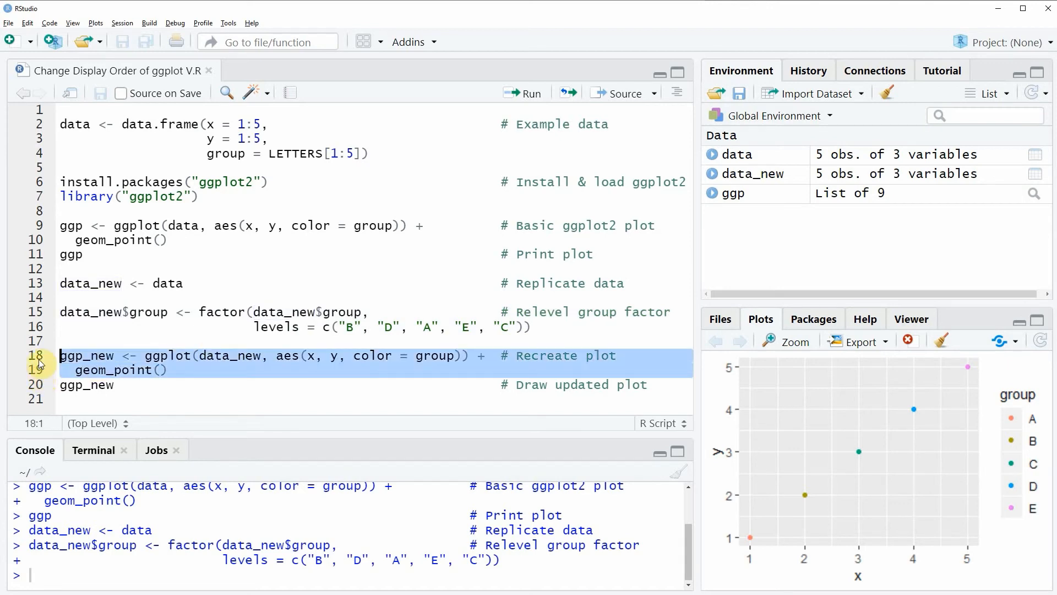
{"action": "left_click", "coordinate": [531, 93]}
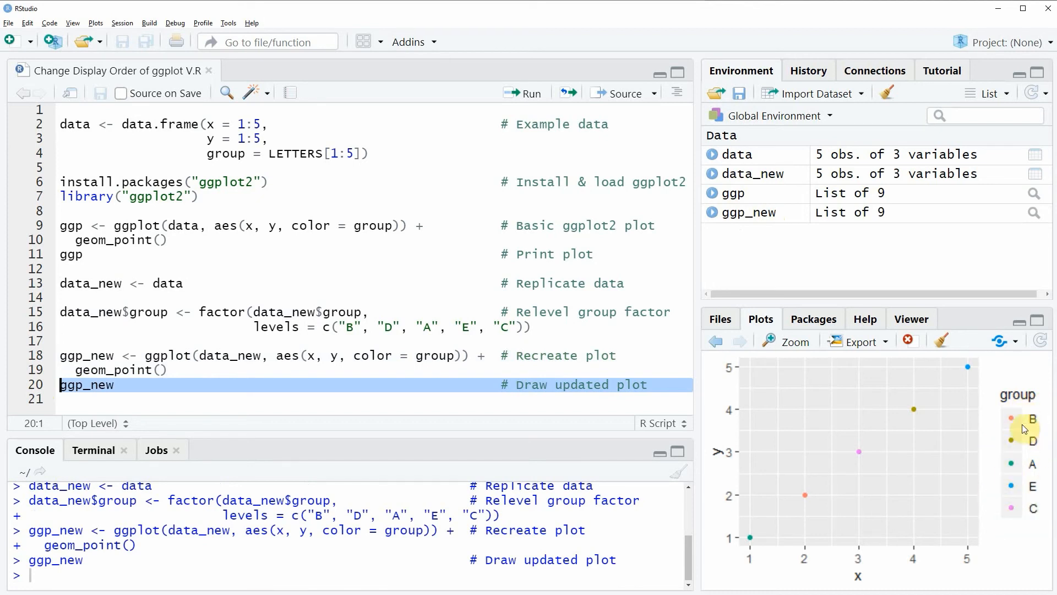
{"action": "mouse_move", "coordinate": [1051, 496]}
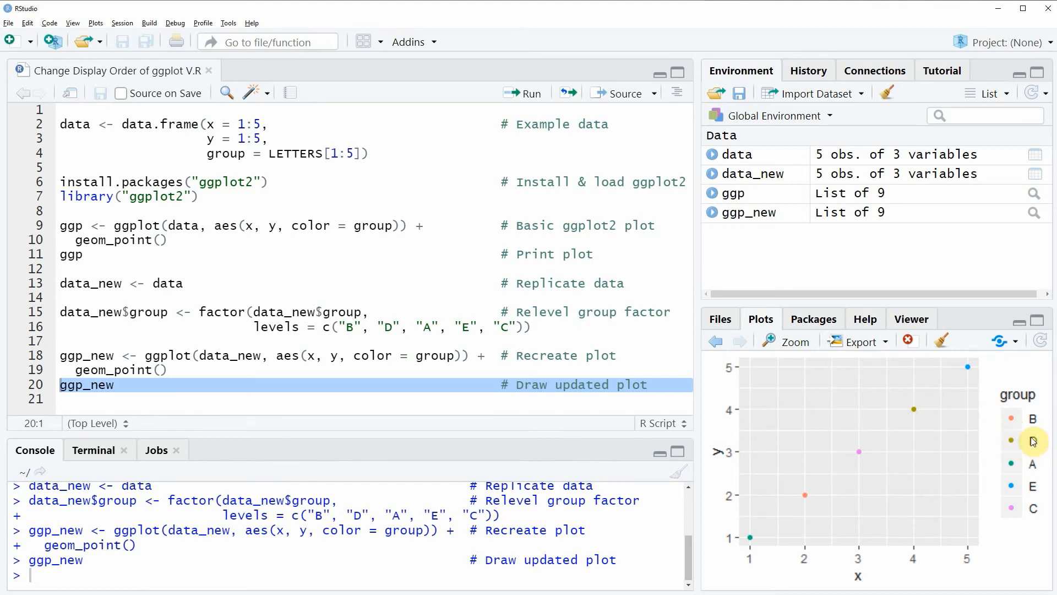
{"action": "mouse_move", "coordinate": [1048, 450]}
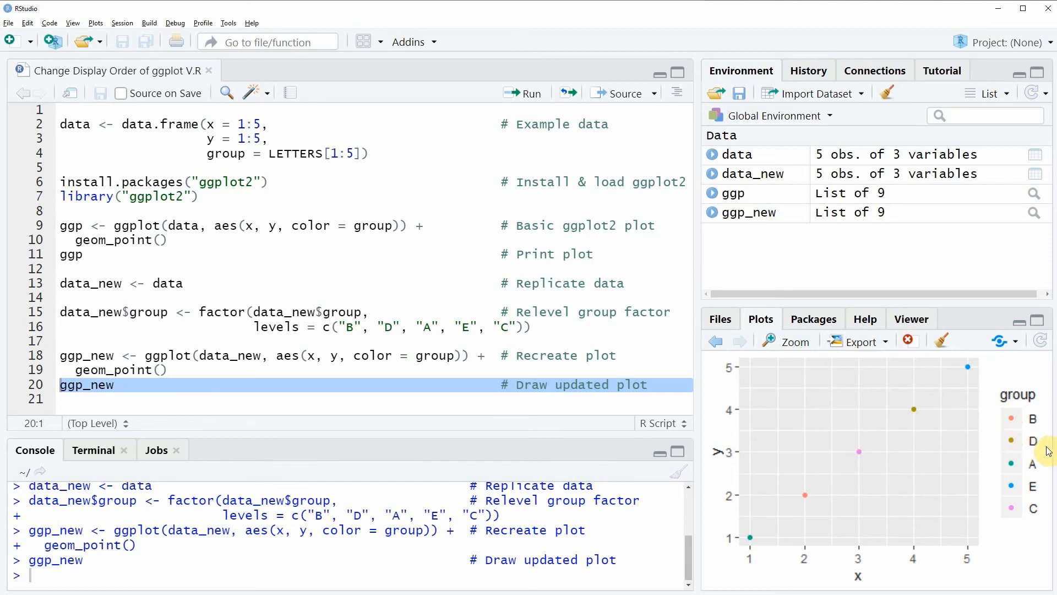